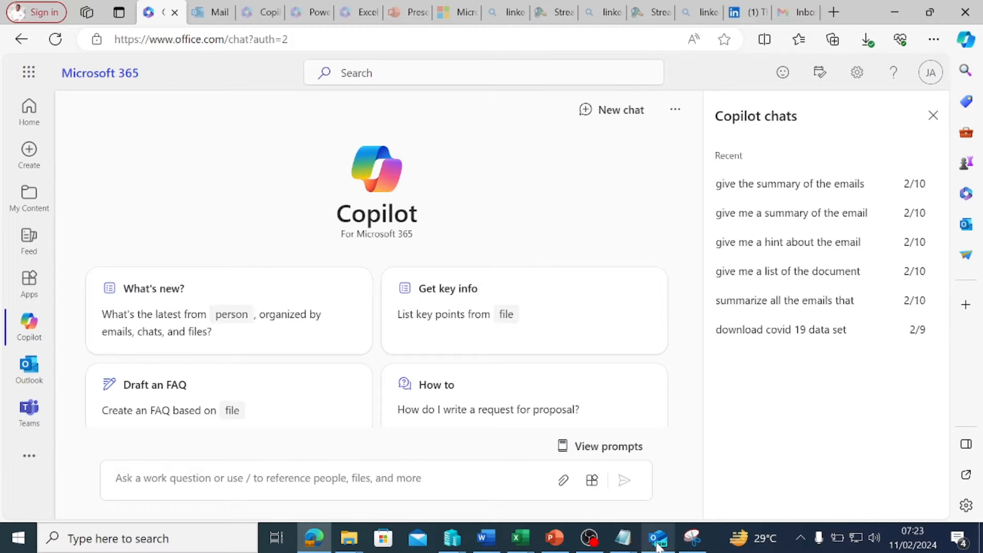
Bring the new Outlook window forward from the taskbar to see the Proposal email's Copilot summary.
{"action": "left_click", "coordinate": [657, 538]}
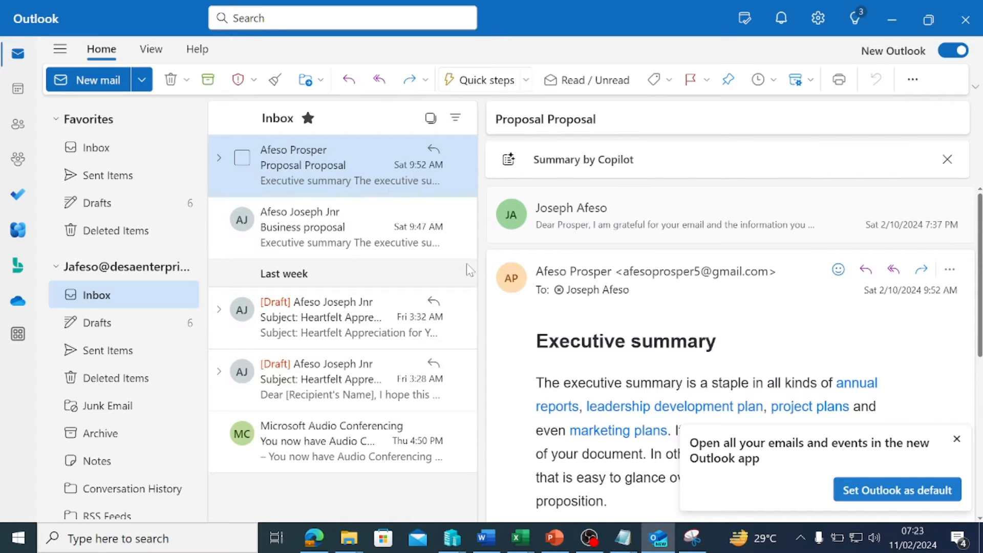
{"action": "mouse_move", "coordinate": [333, 227]}
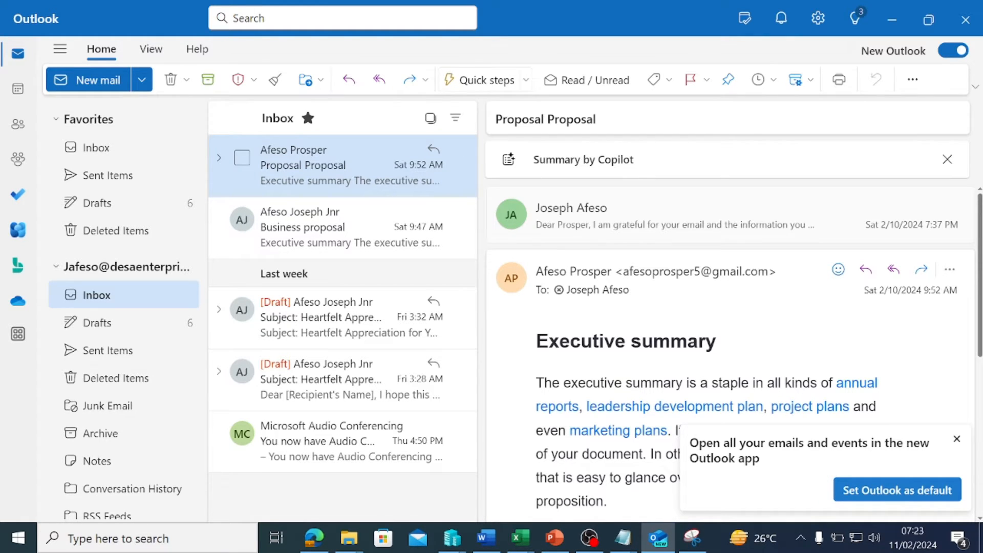
{"action": "mouse_move", "coordinate": [844, 321]}
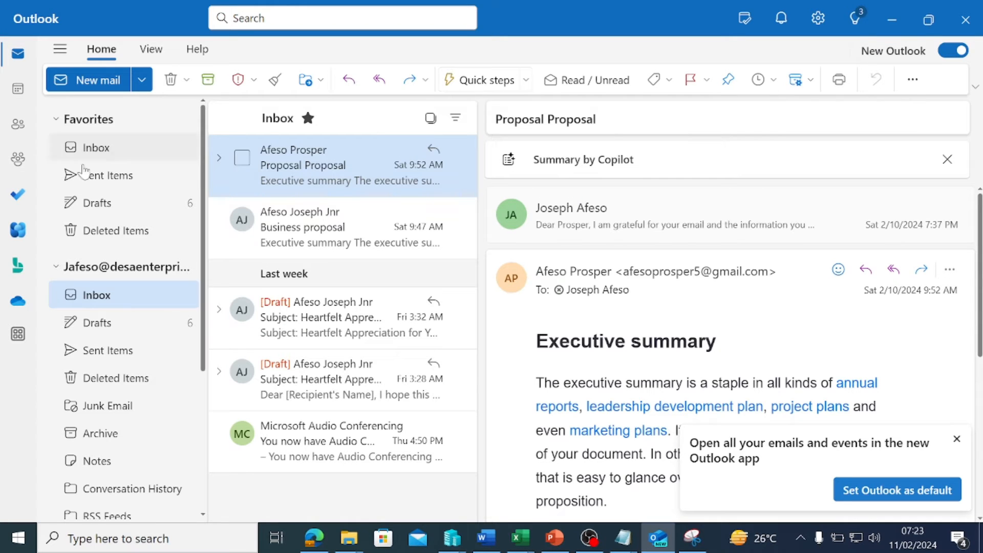
{"action": "left_click", "coordinate": [97, 148]}
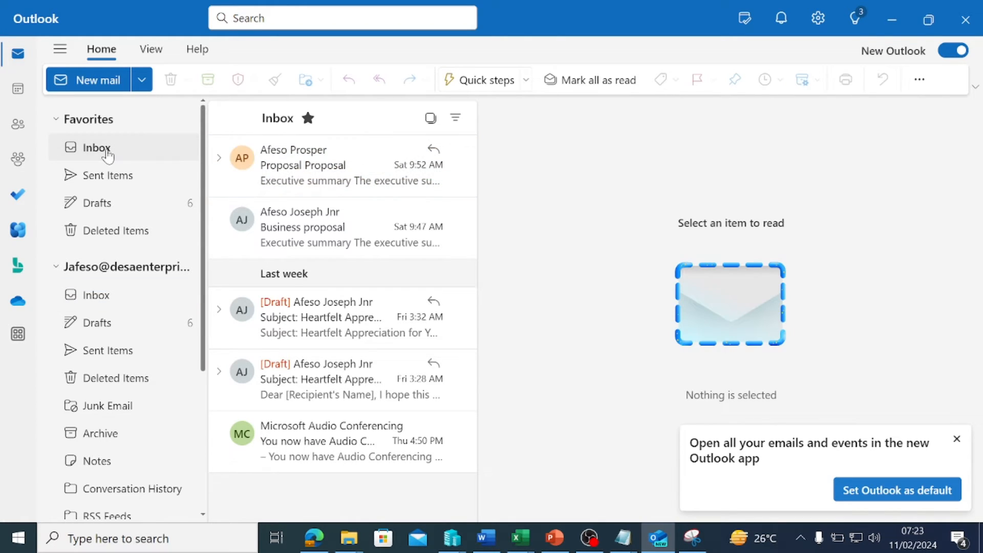
{"action": "mouse_move", "coordinate": [301, 160]}
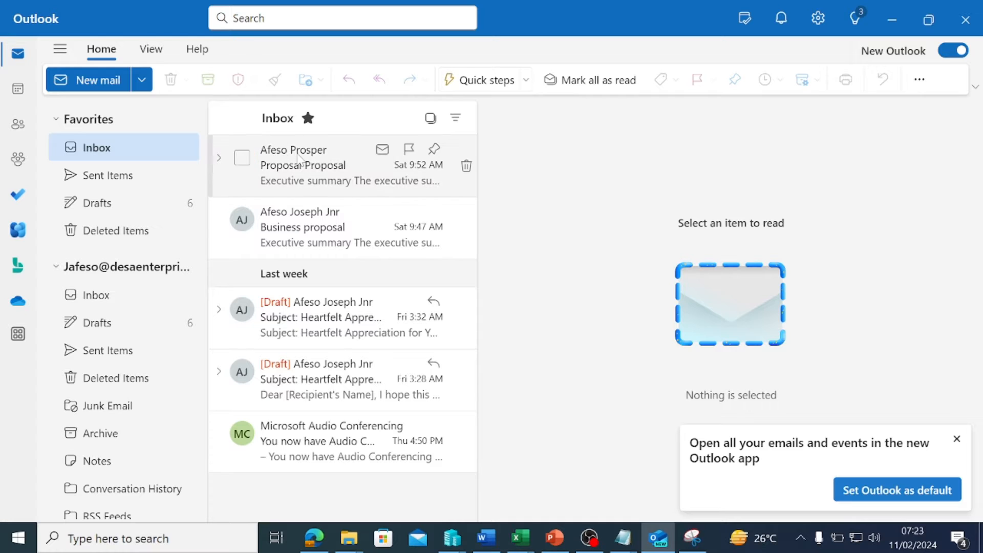
{"action": "left_click", "coordinate": [302, 165]}
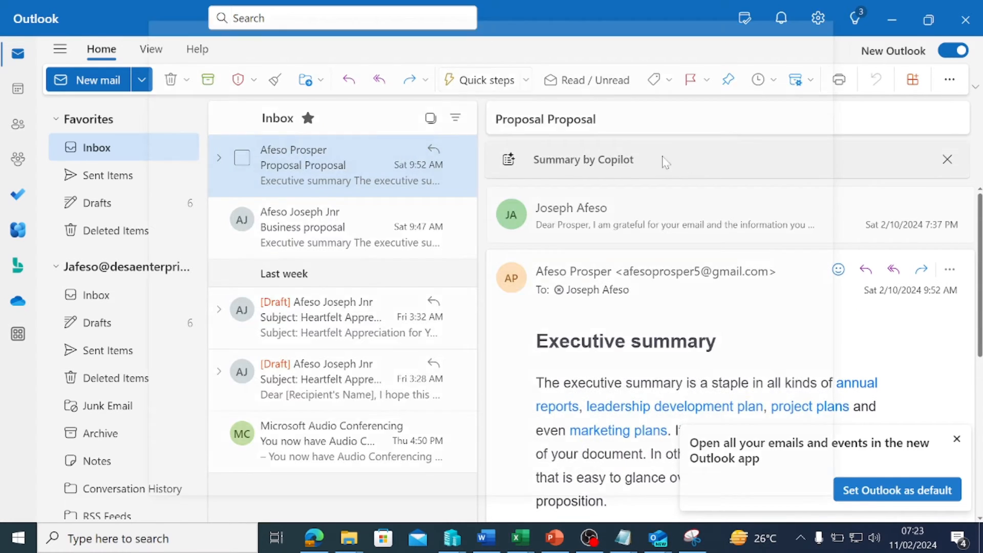
{"action": "double_click", "coordinate": [302, 165]}
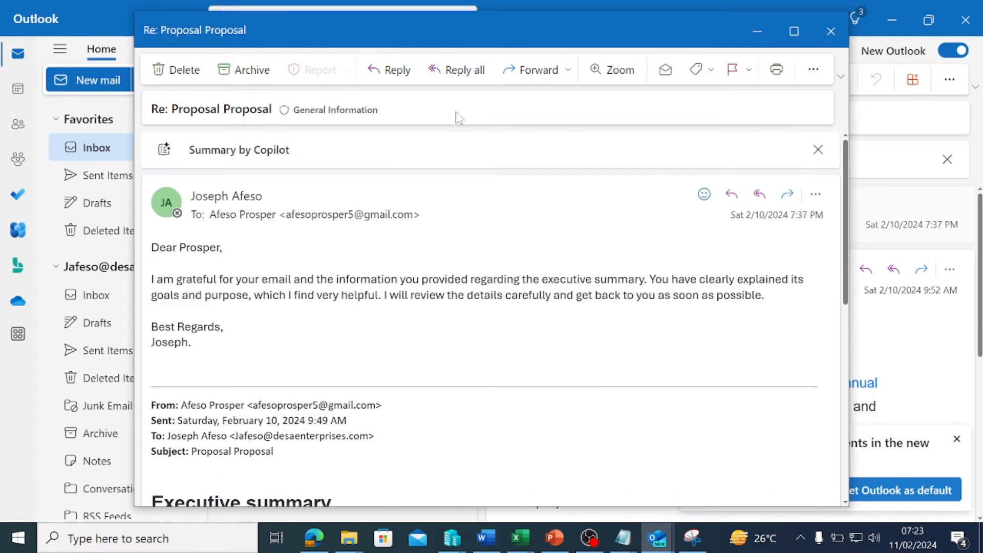
{"action": "mouse_move", "coordinate": [731, 151]}
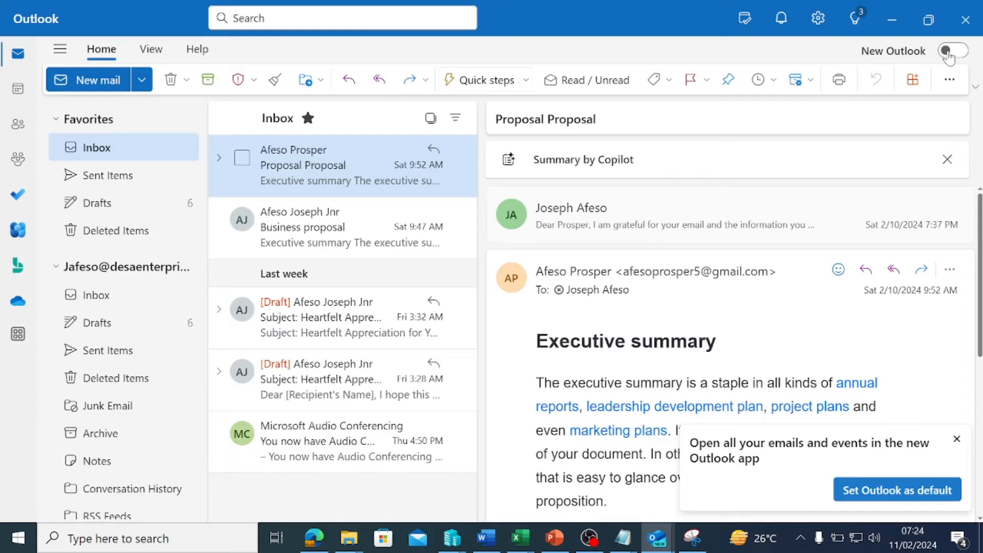
Turn off New Outlook, relaunch classic Outlook, and dismiss the Apps and Add-ins tip.
{"action": "left_click", "coordinate": [952, 51]}
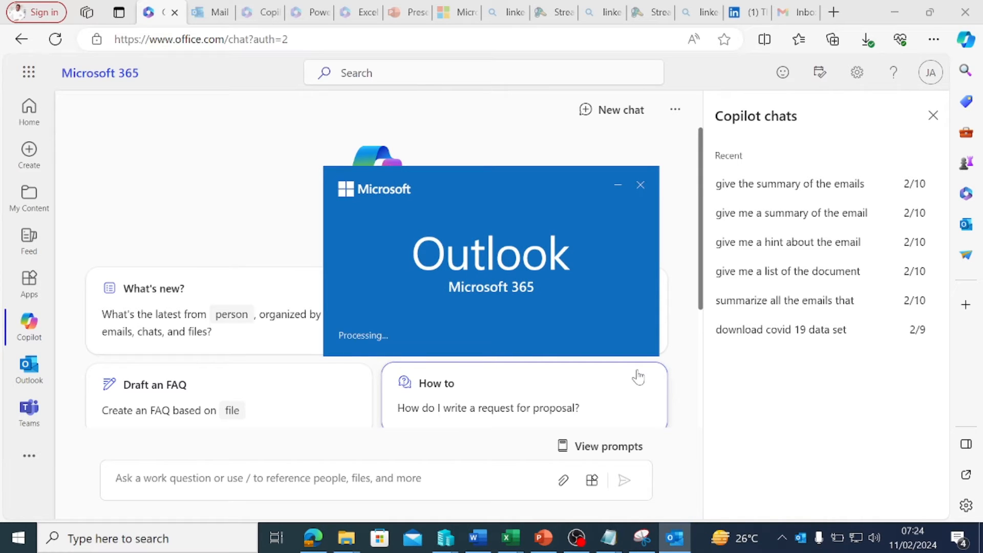
{"action": "left_click", "coordinate": [674, 538]}
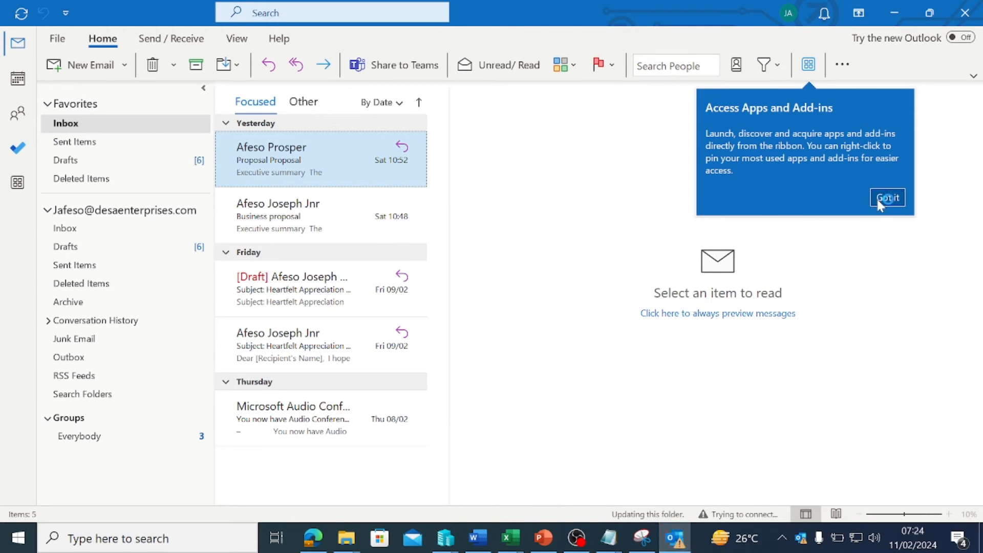
{"action": "left_click", "coordinate": [888, 198]}
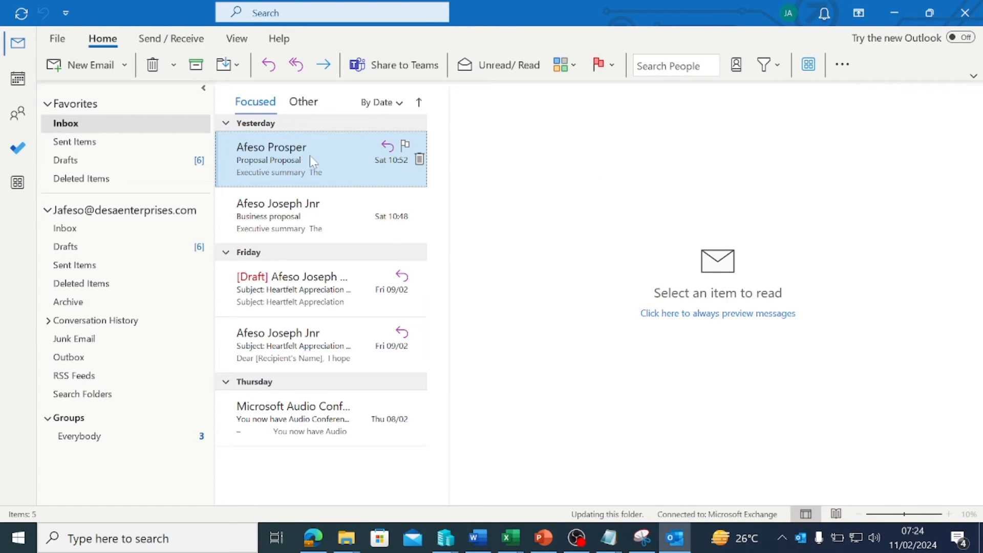
Open the Proposal email in classic Outlook, then turn on Try the new Outlook.
{"action": "left_click", "coordinate": [282, 159]}
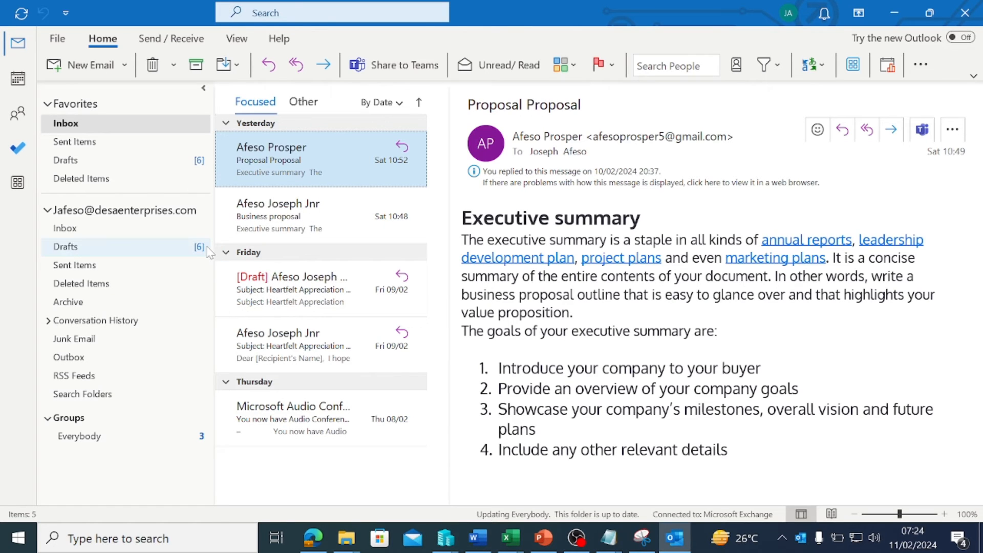
{"action": "mouse_move", "coordinate": [292, 288]}
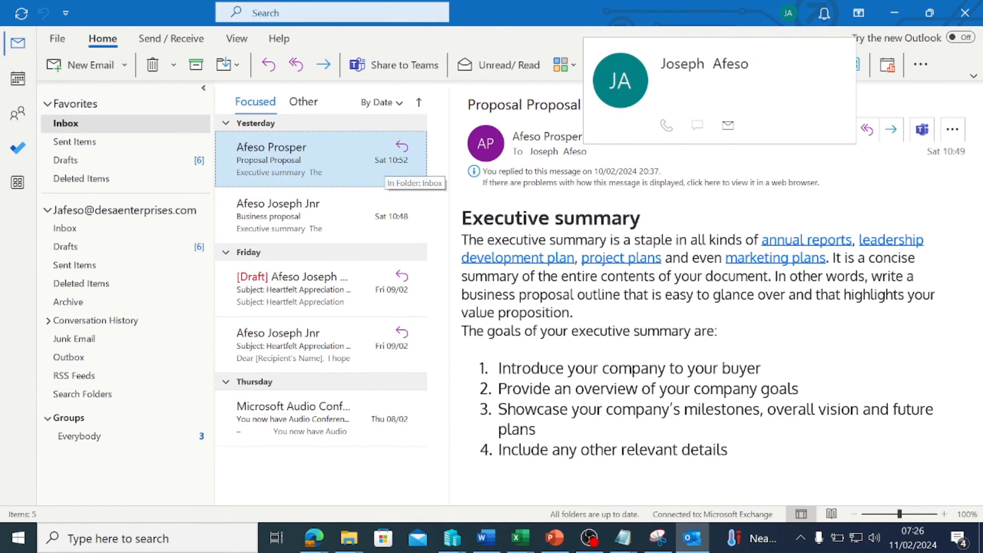
{"action": "left_click", "coordinate": [967, 38]}
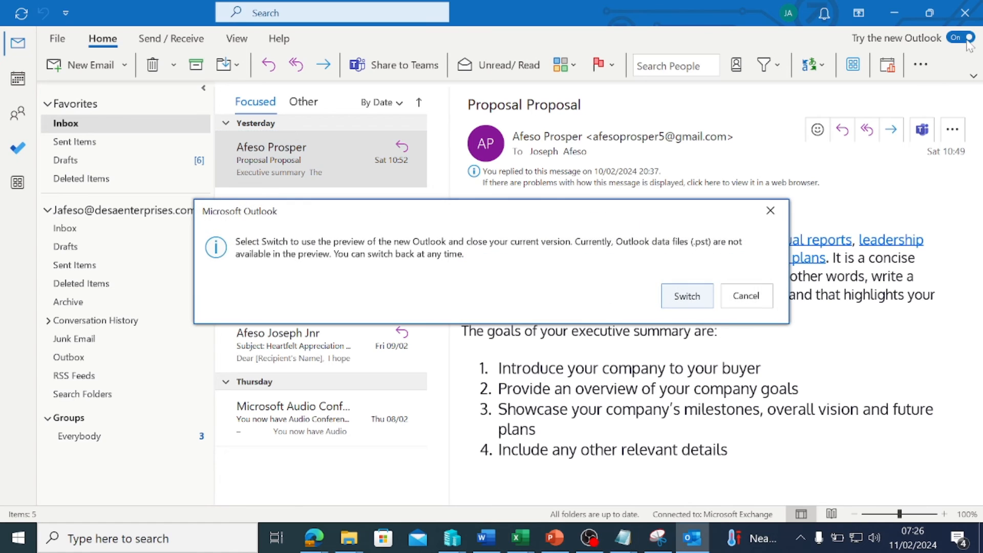
Confirm the switch, open the Proposal email in new Outlook, and collapse the welcome tips.
{"action": "left_click", "coordinate": [687, 296]}
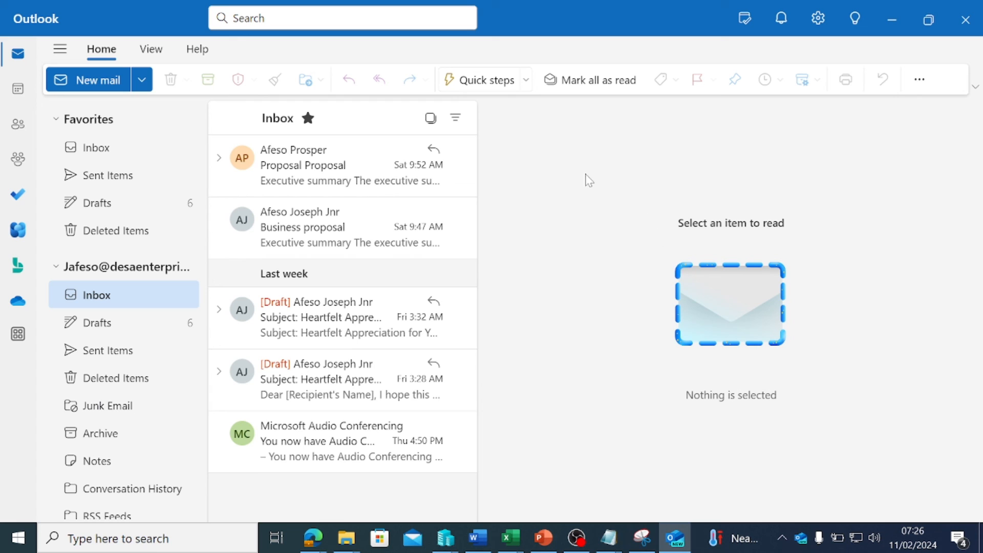
{"action": "mouse_move", "coordinate": [308, 168]}
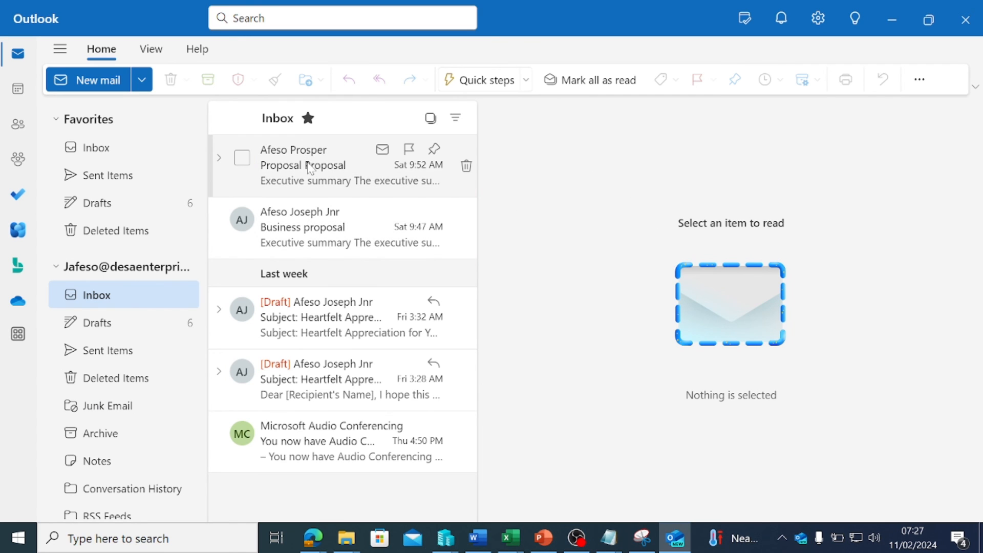
{"action": "left_click", "coordinate": [302, 165]}
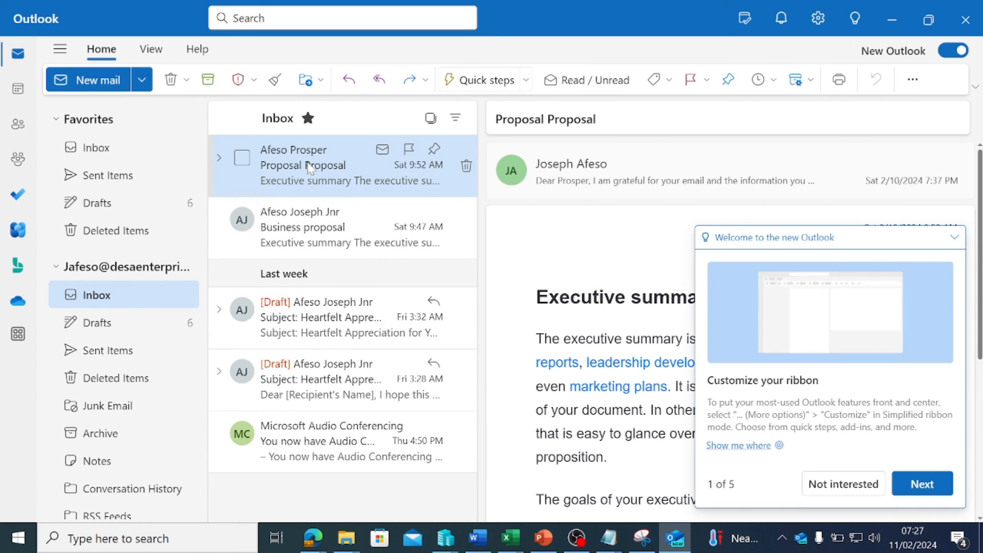
{"action": "left_click", "coordinate": [302, 165]}
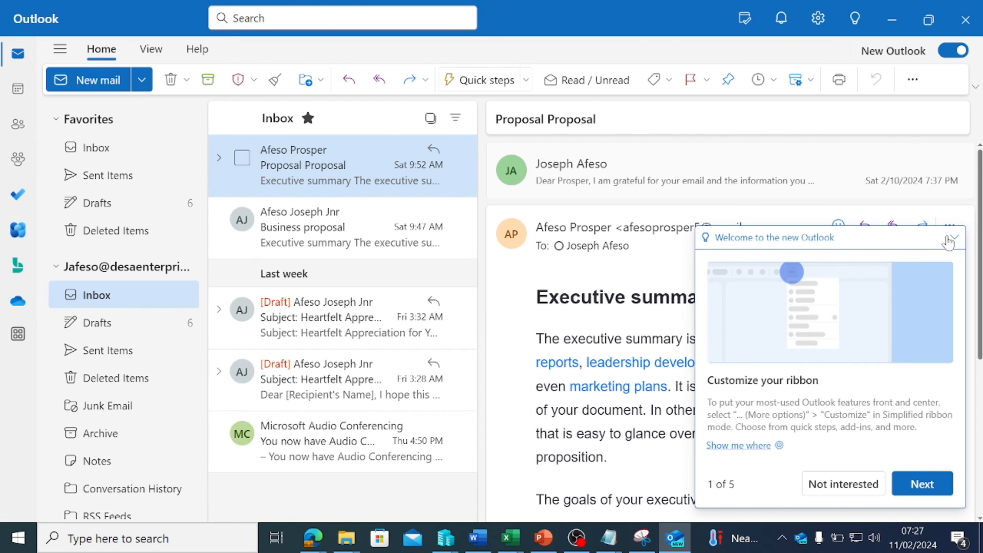